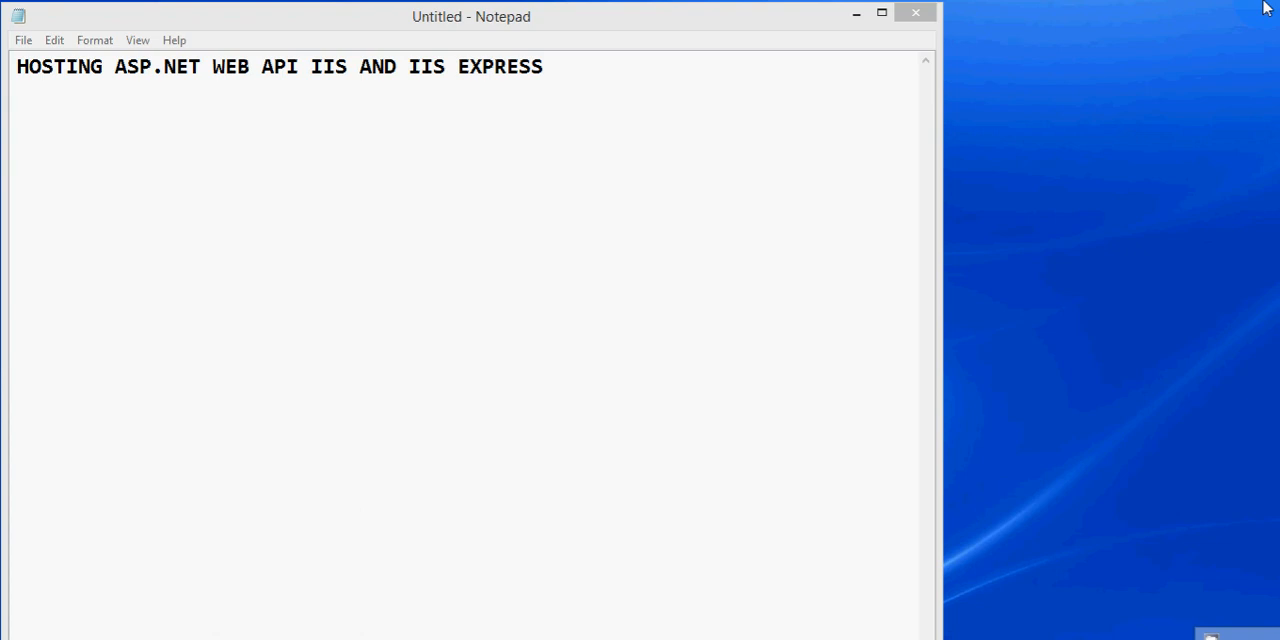
mouse_move(1203, 17)
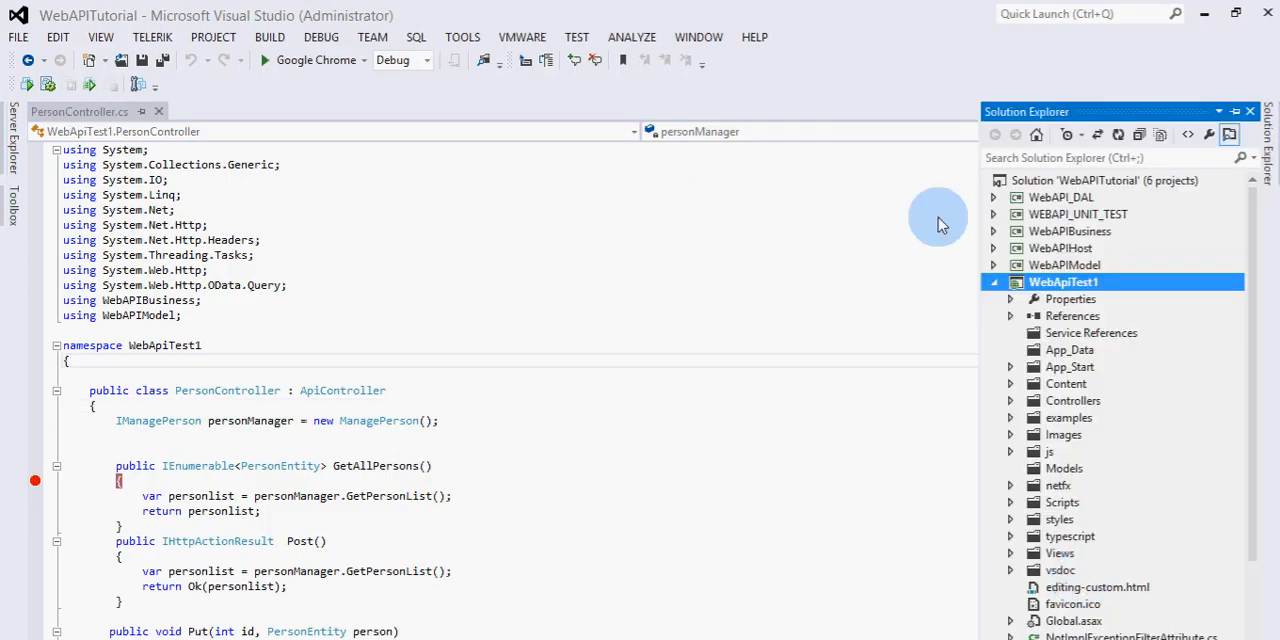
Collapse WebApiTest1 in Solution Explorer and open its Properties from the context menu
click(994, 282)
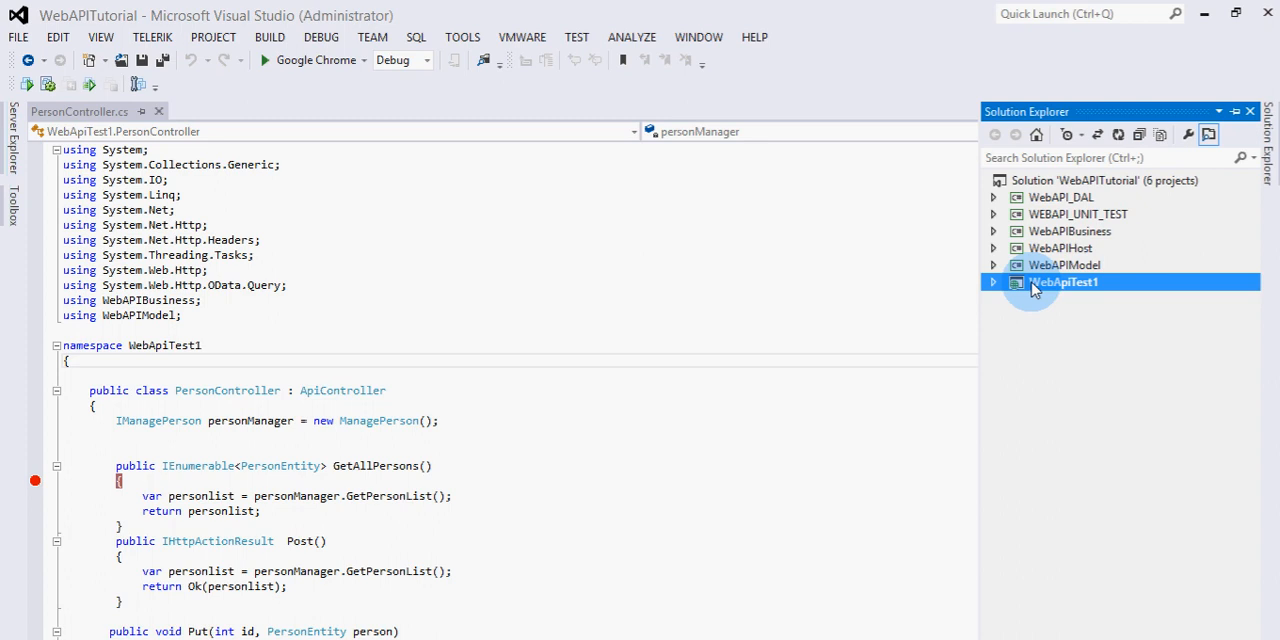
mouse_move(1161, 432)
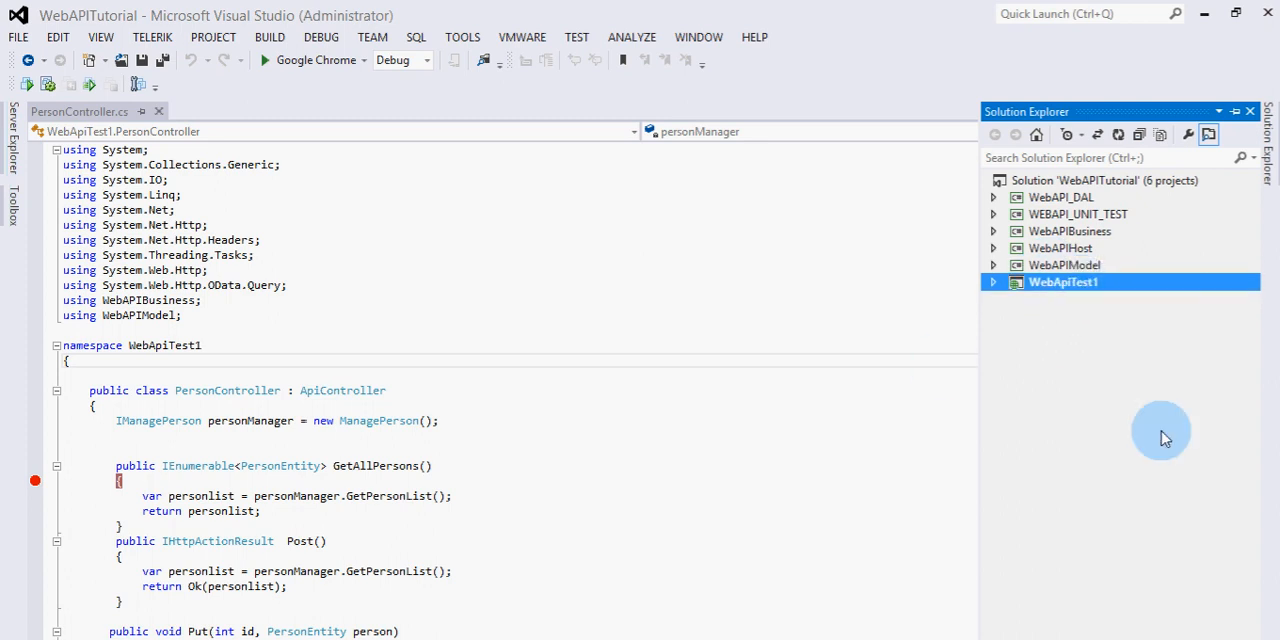
mouse_move(1050, 295)
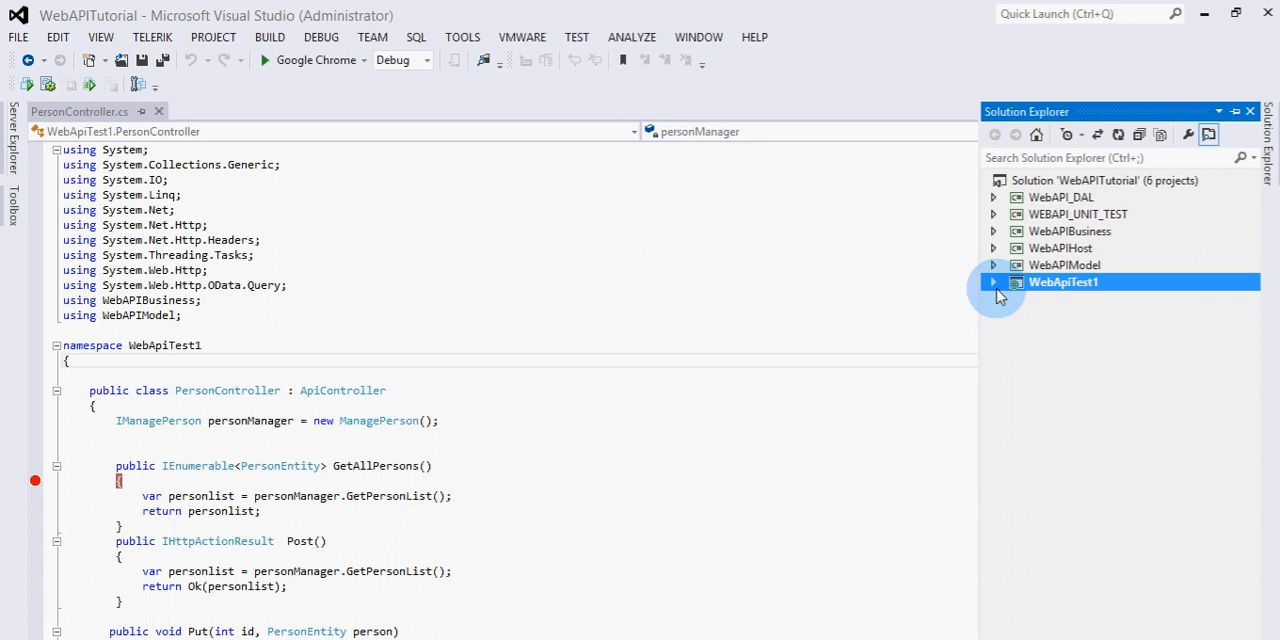
mouse_move(1003, 293)
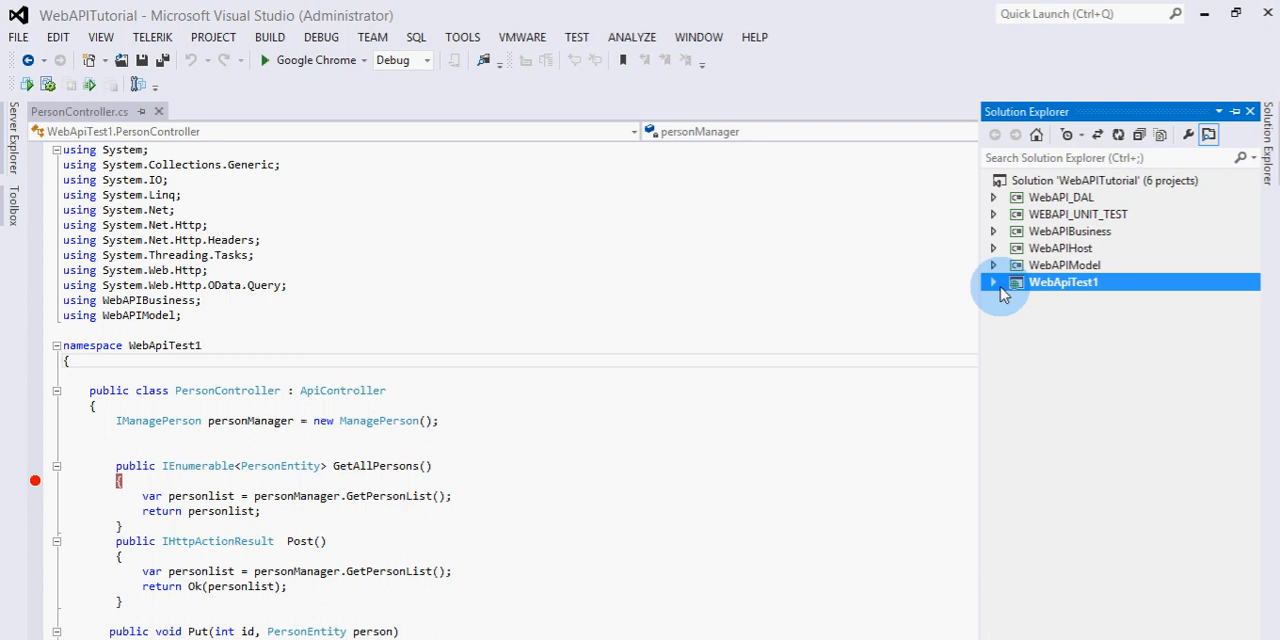
right_click(1063, 282)
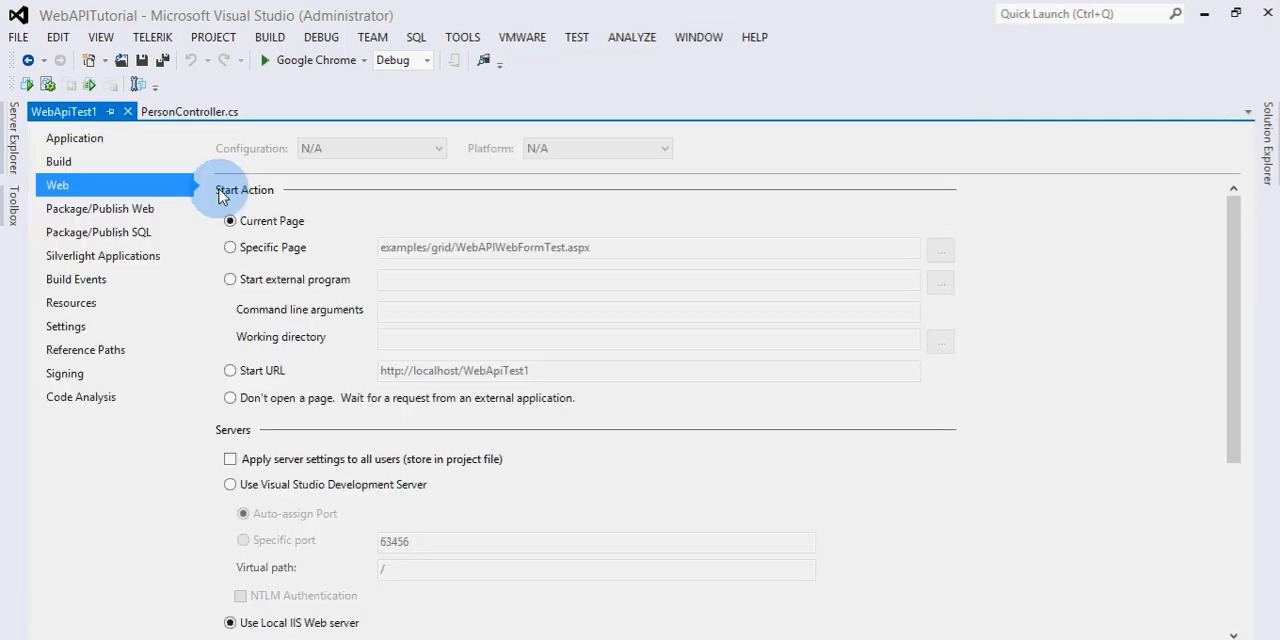
scroll(down, 3)
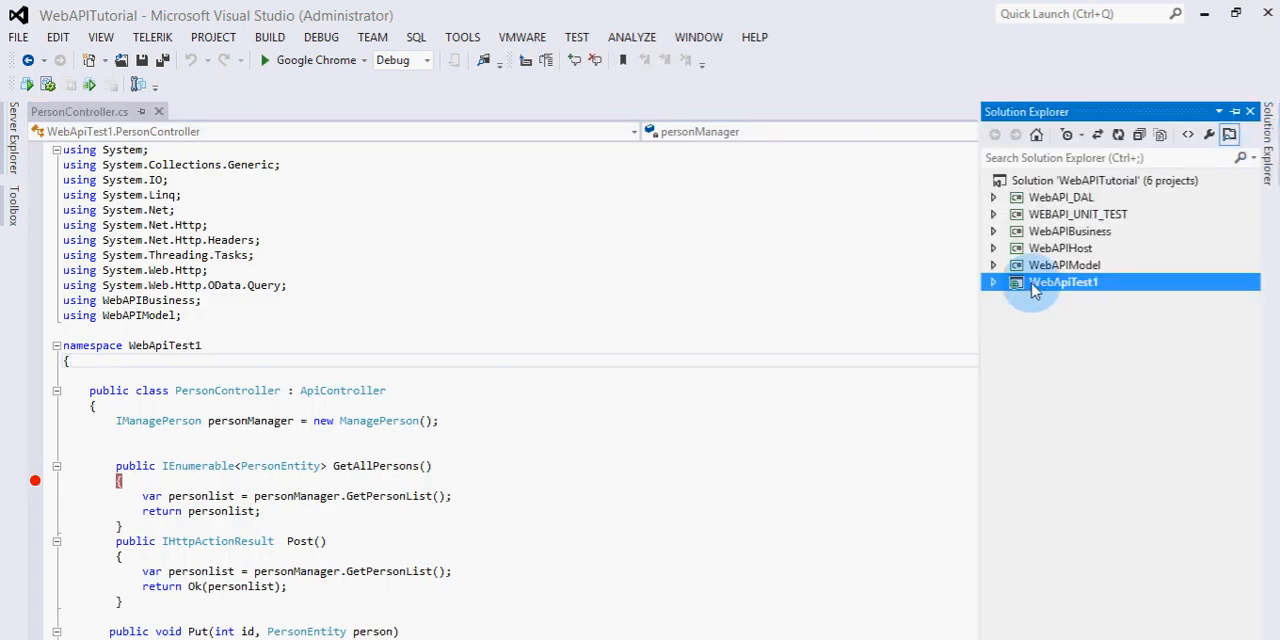
right_click(1063, 282)
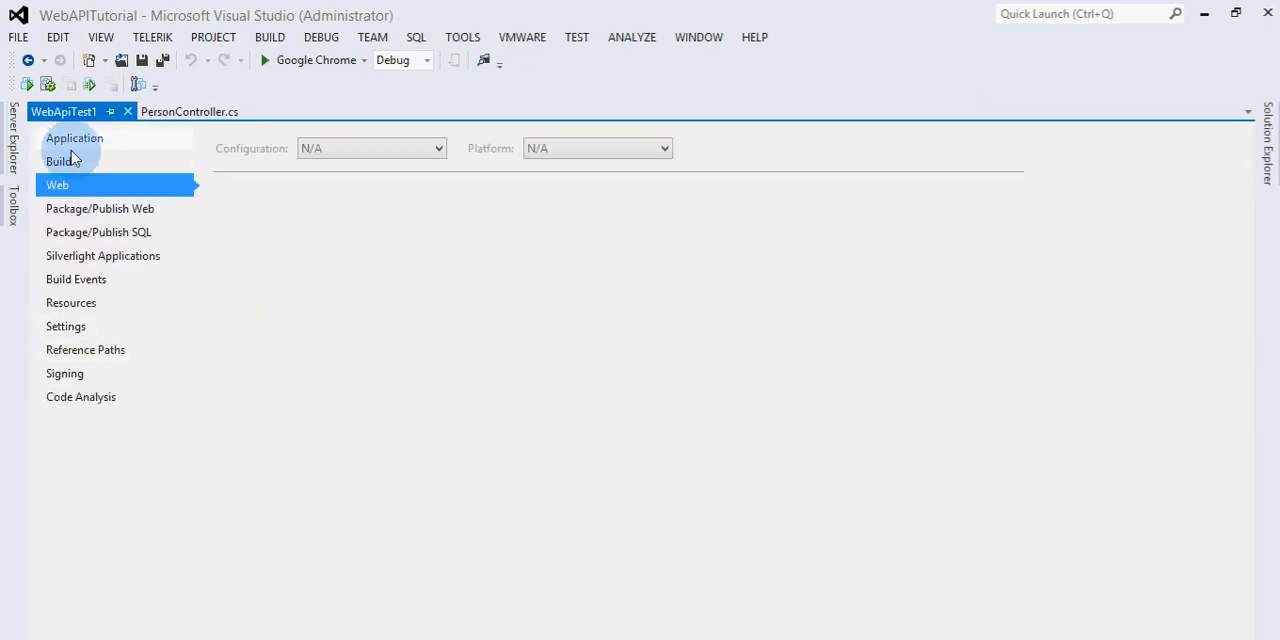
Switch from Application to the Web page and scroll to the Servers section
click(74, 138)
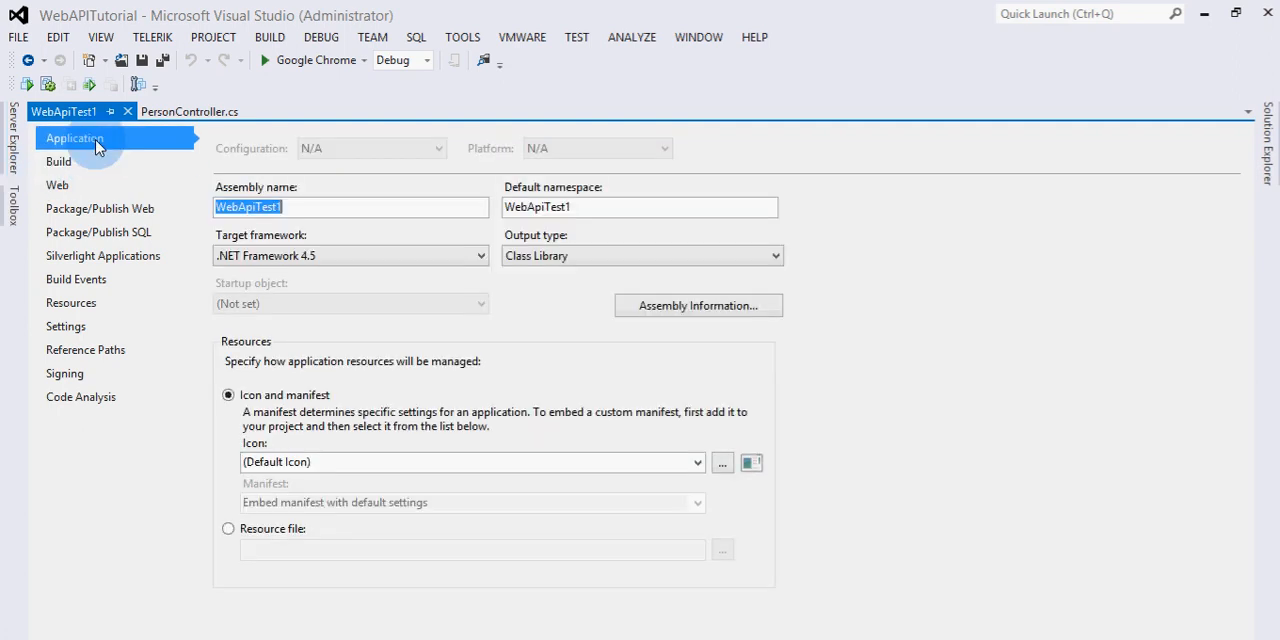
click(57, 185)
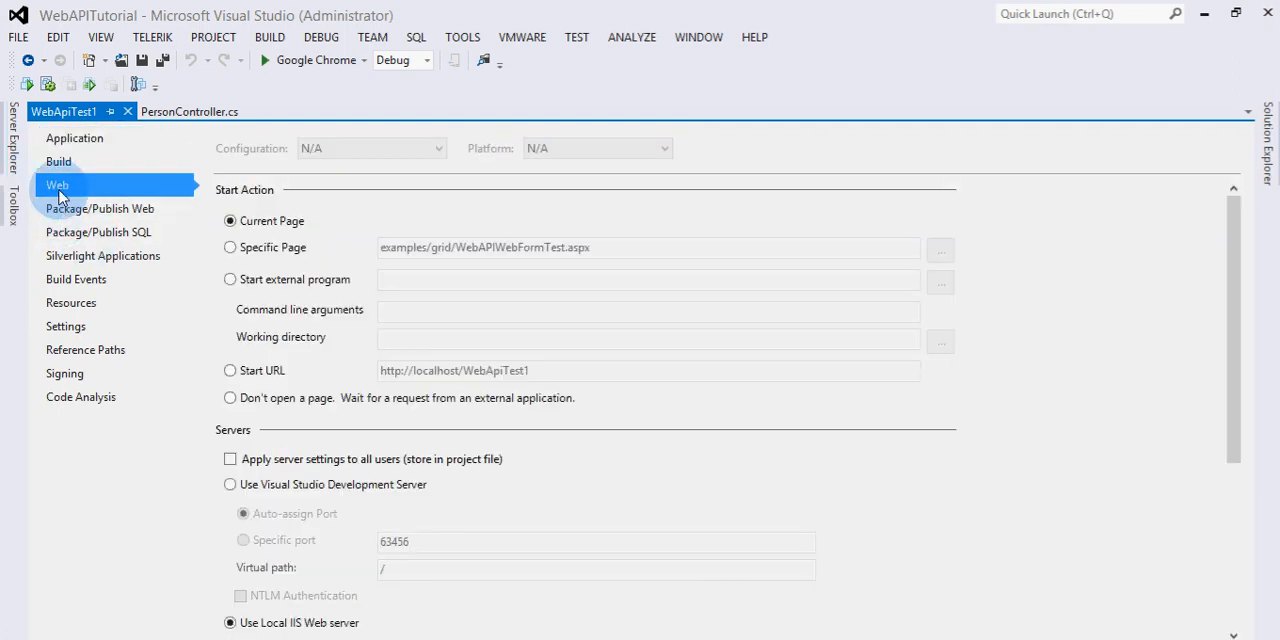
mouse_move(78, 190)
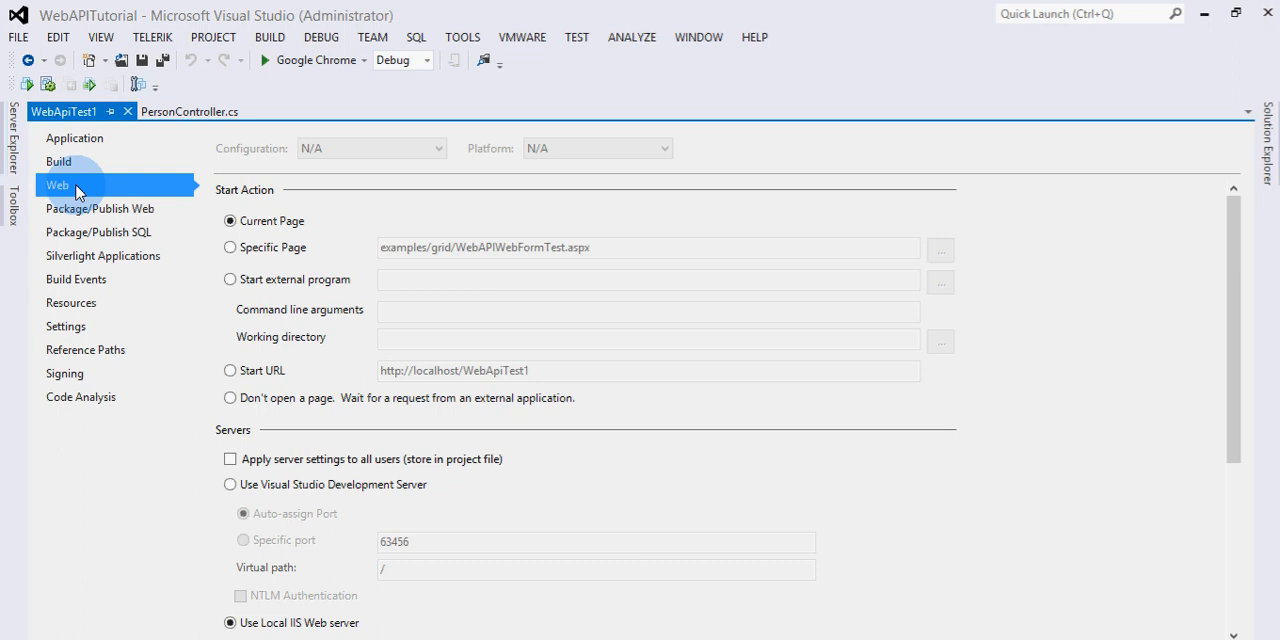
mouse_move(70, 166)
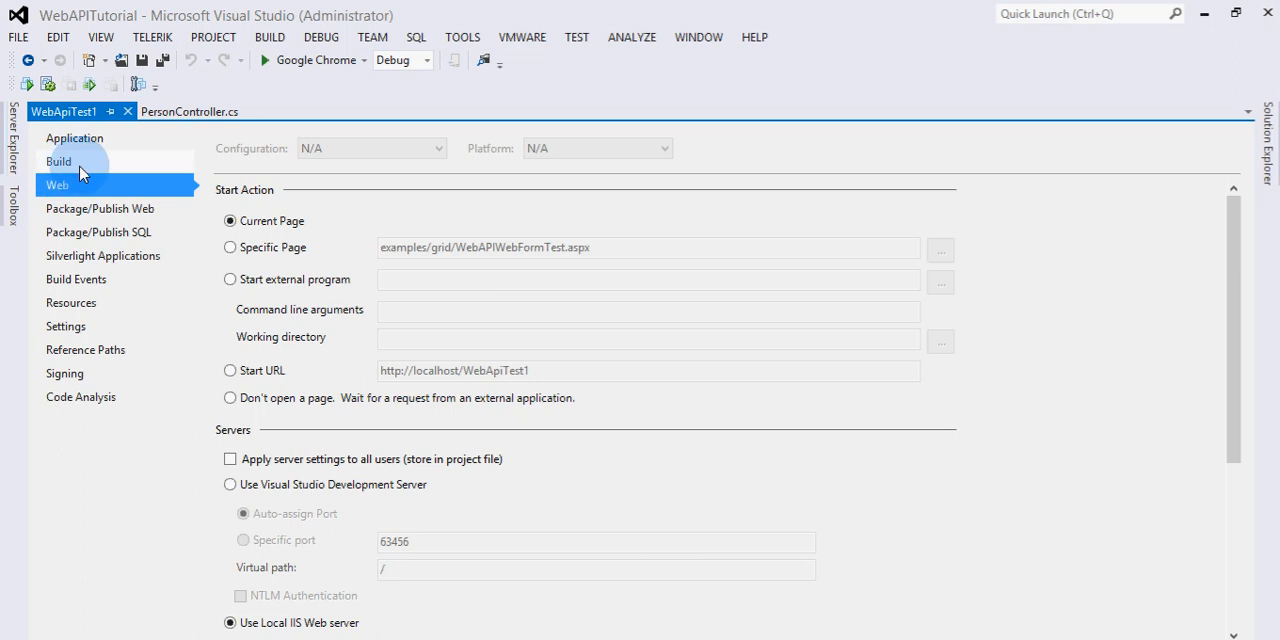
scroll(down, 3)
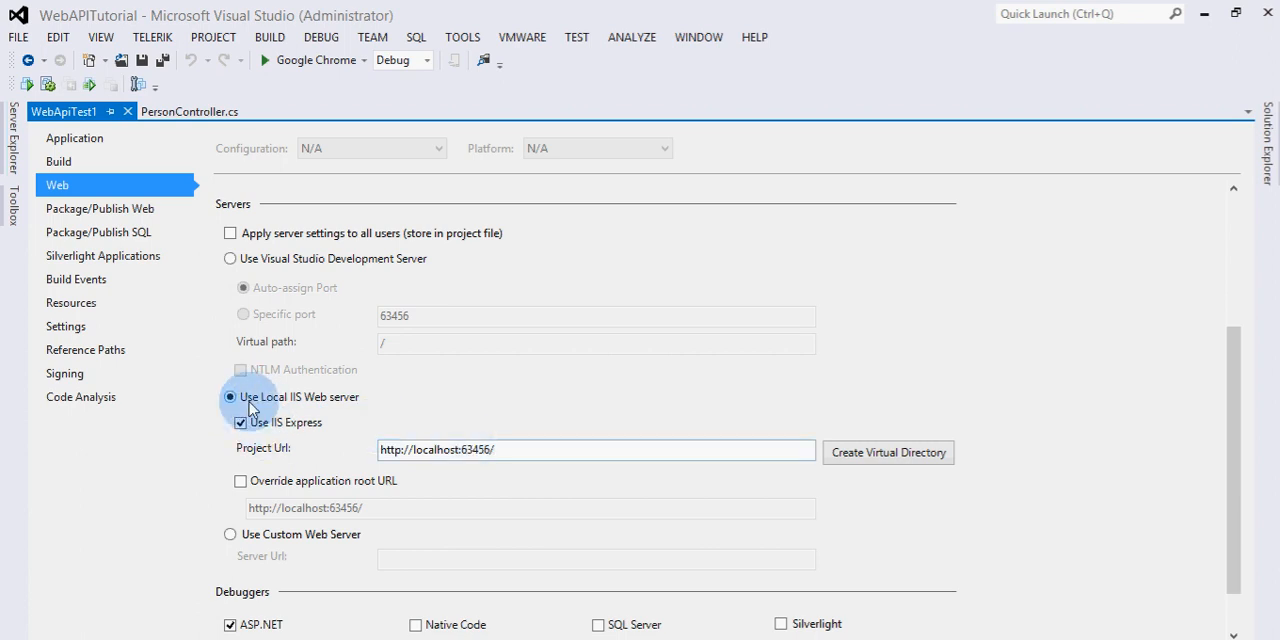
mouse_move(333, 407)
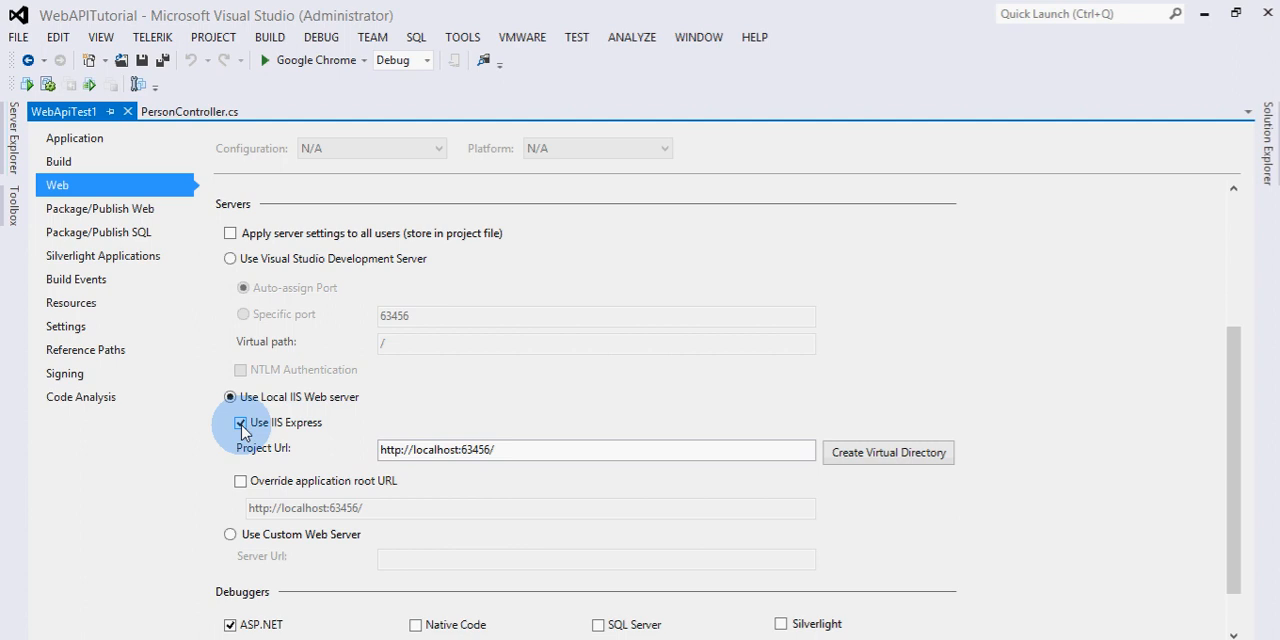
click(240, 422)
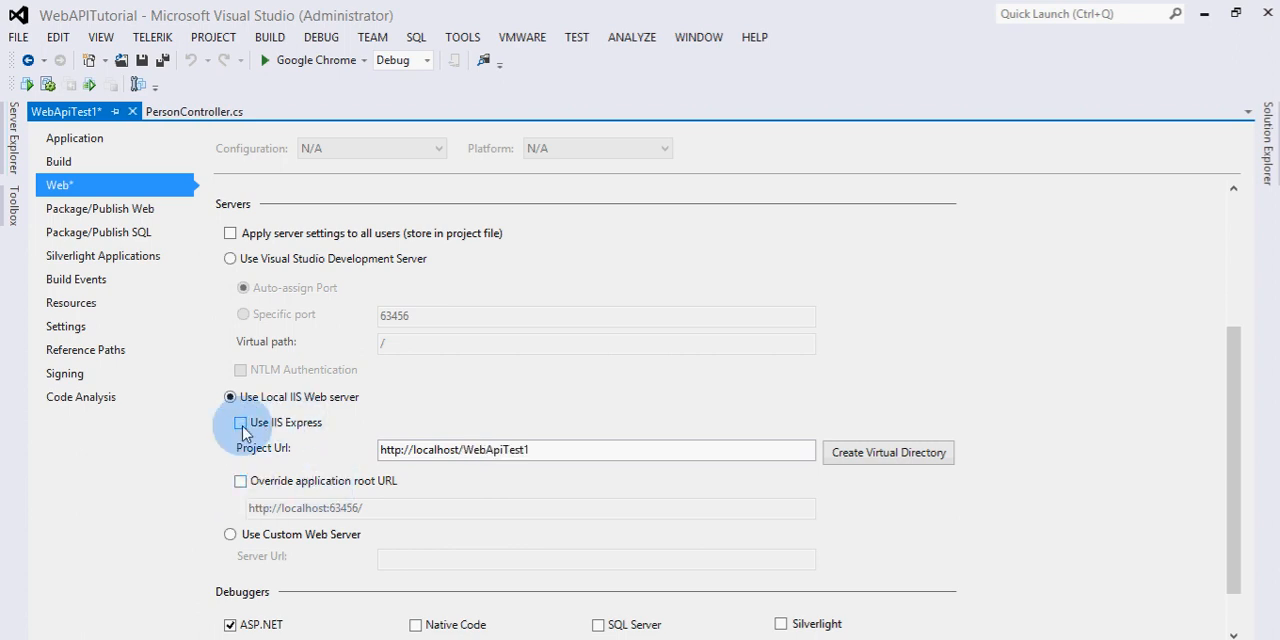
click(240, 422)
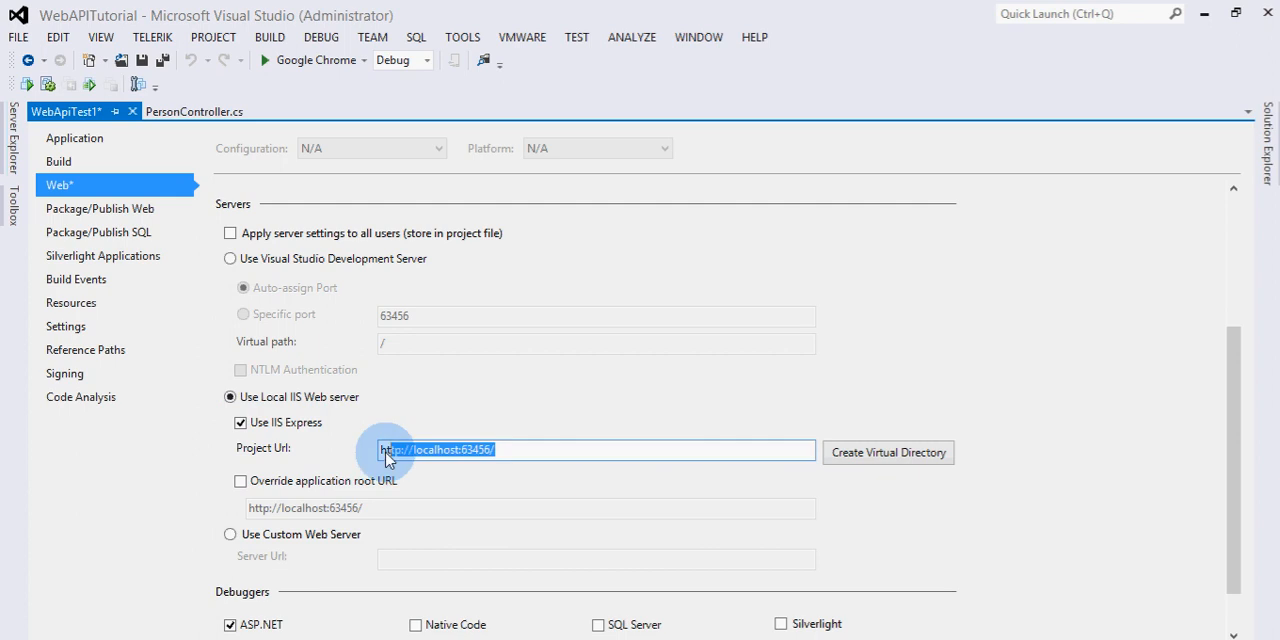
click(240, 422)
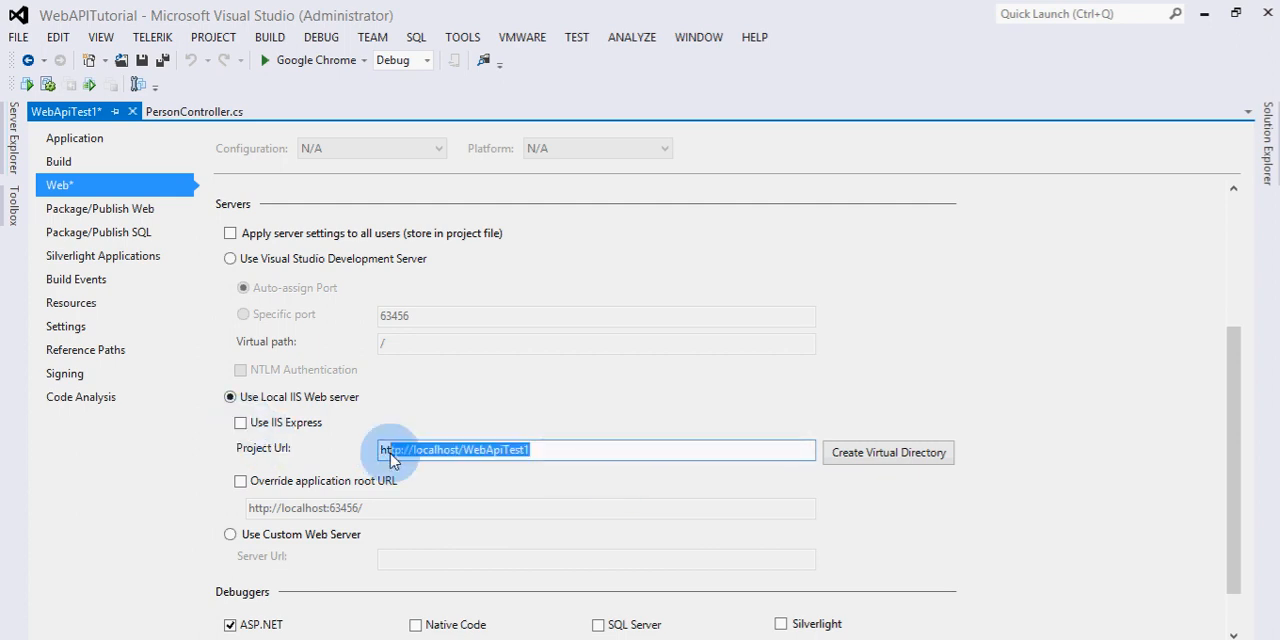
click(568, 449)
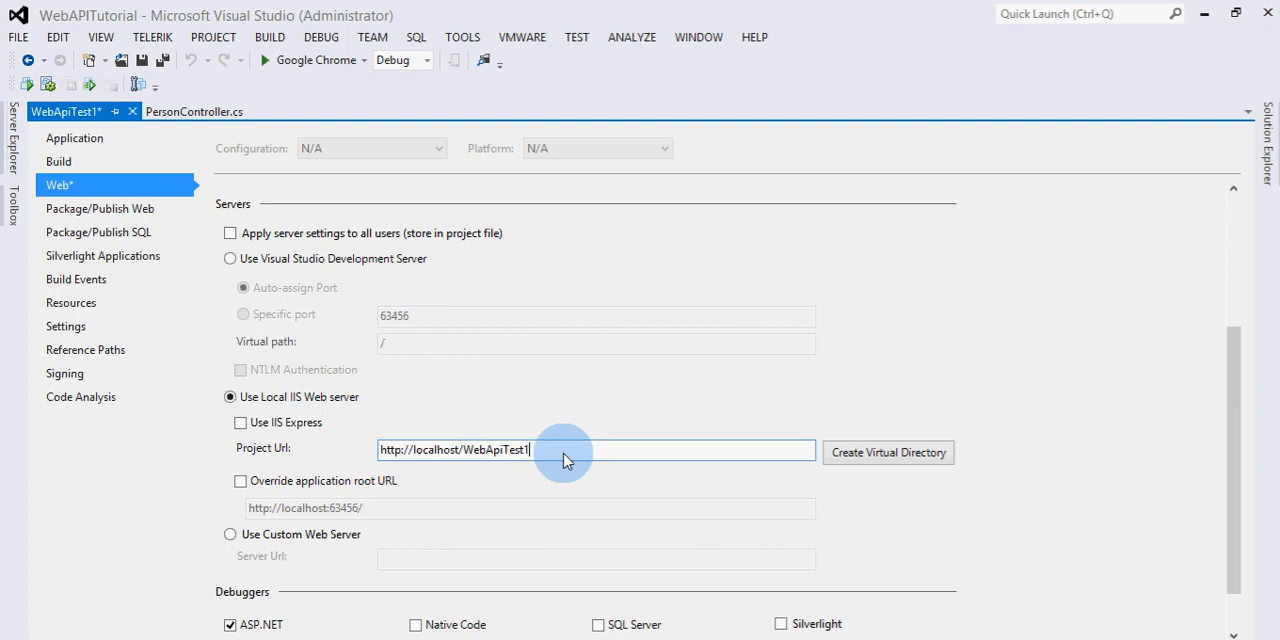
click(887, 452)
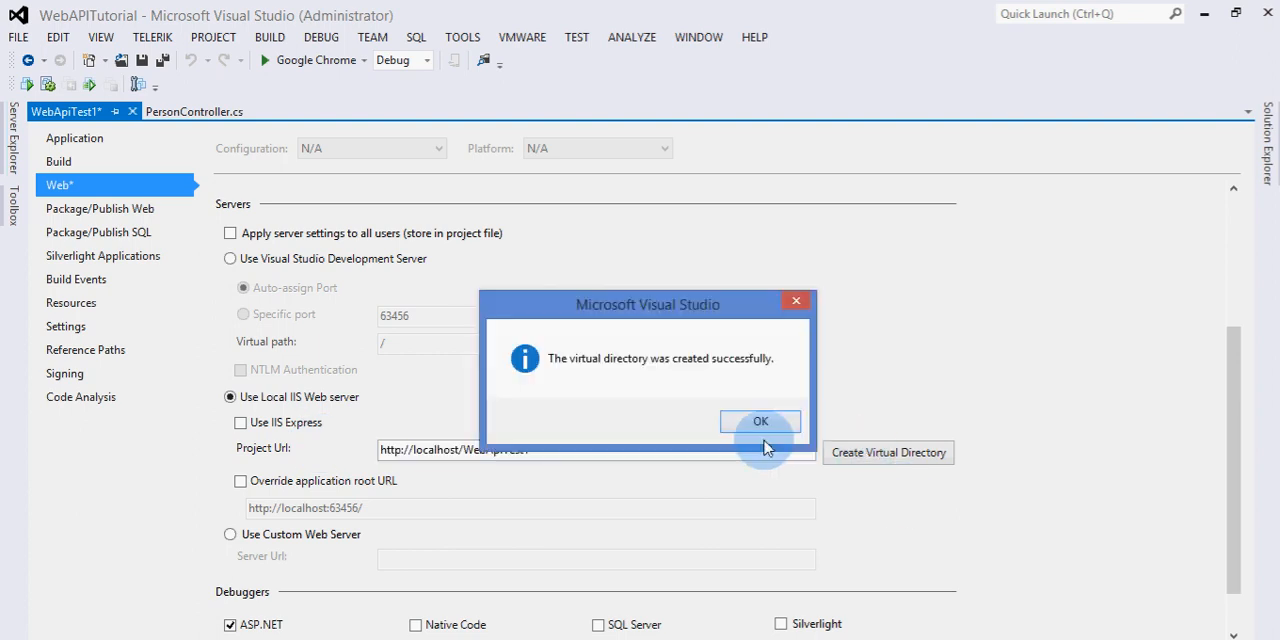
mouse_move(595, 388)
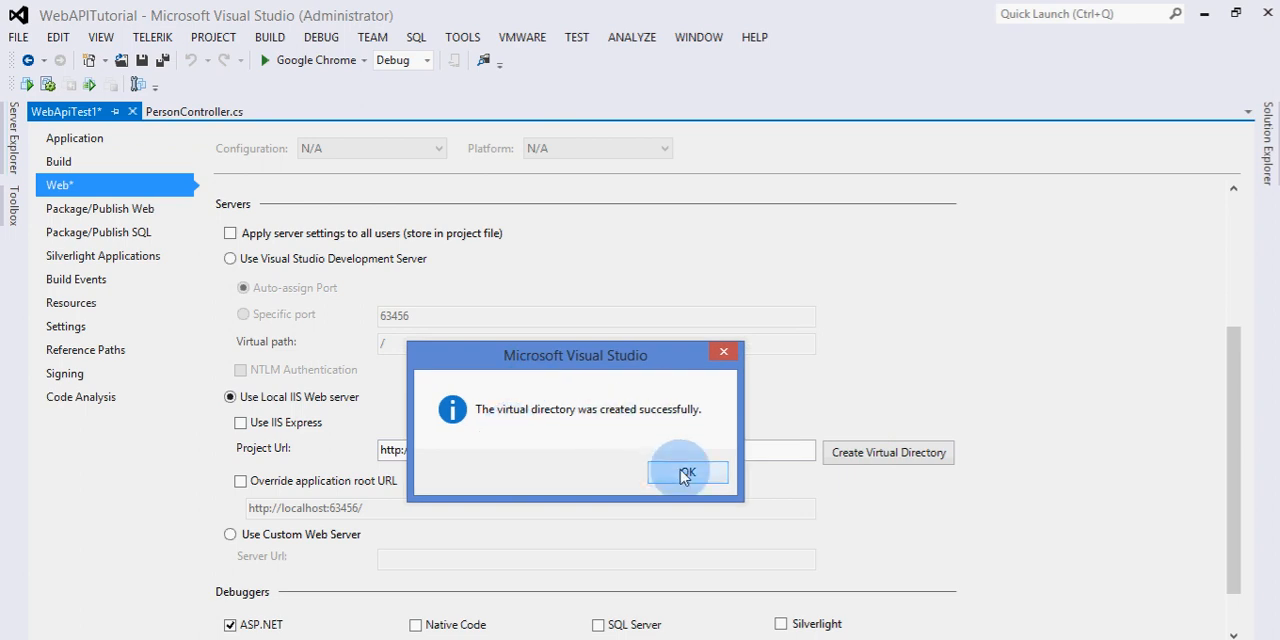
click(686, 472)
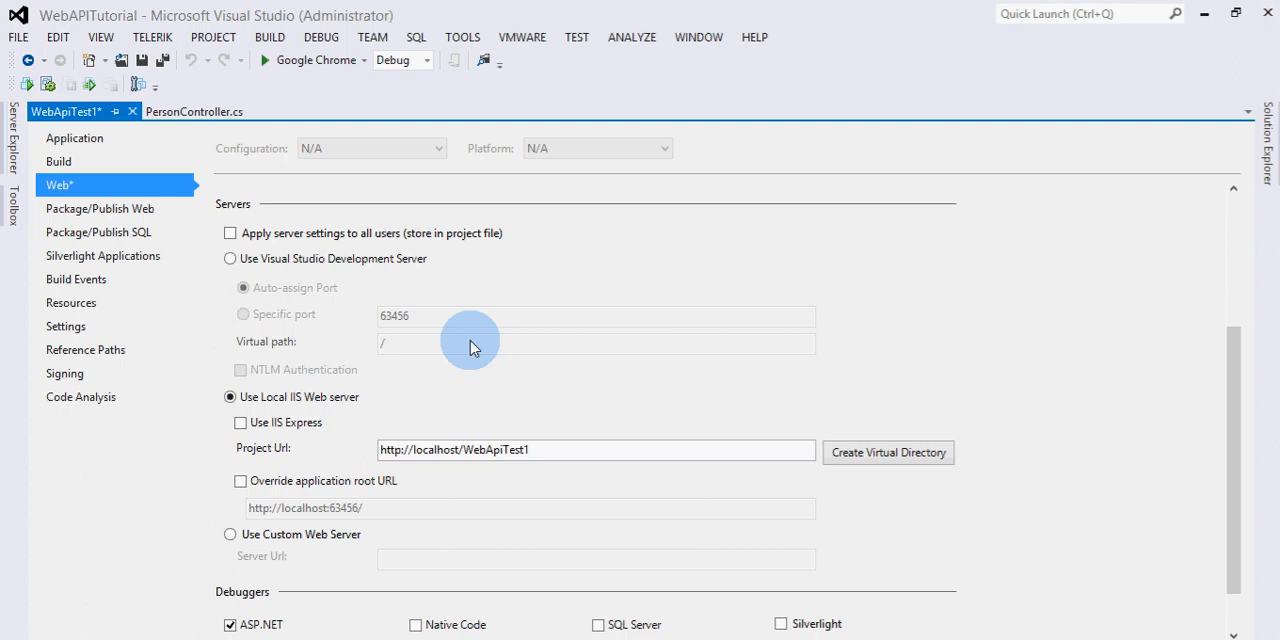
click(887, 452)
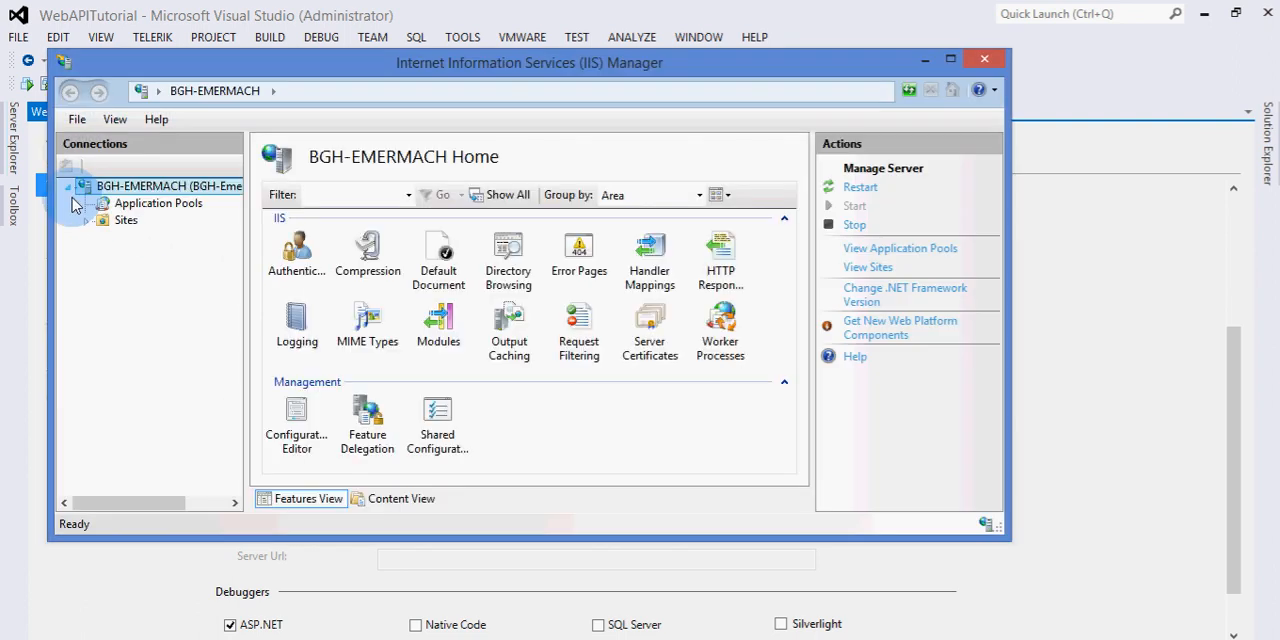
click(104, 220)
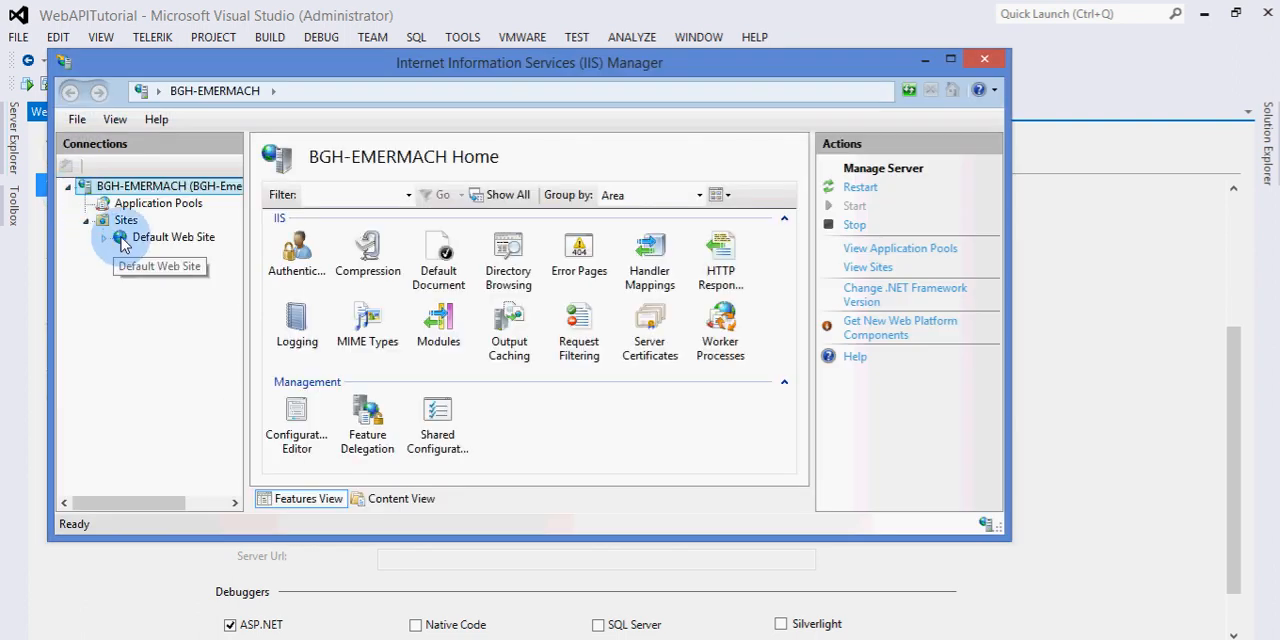
click(180, 253)
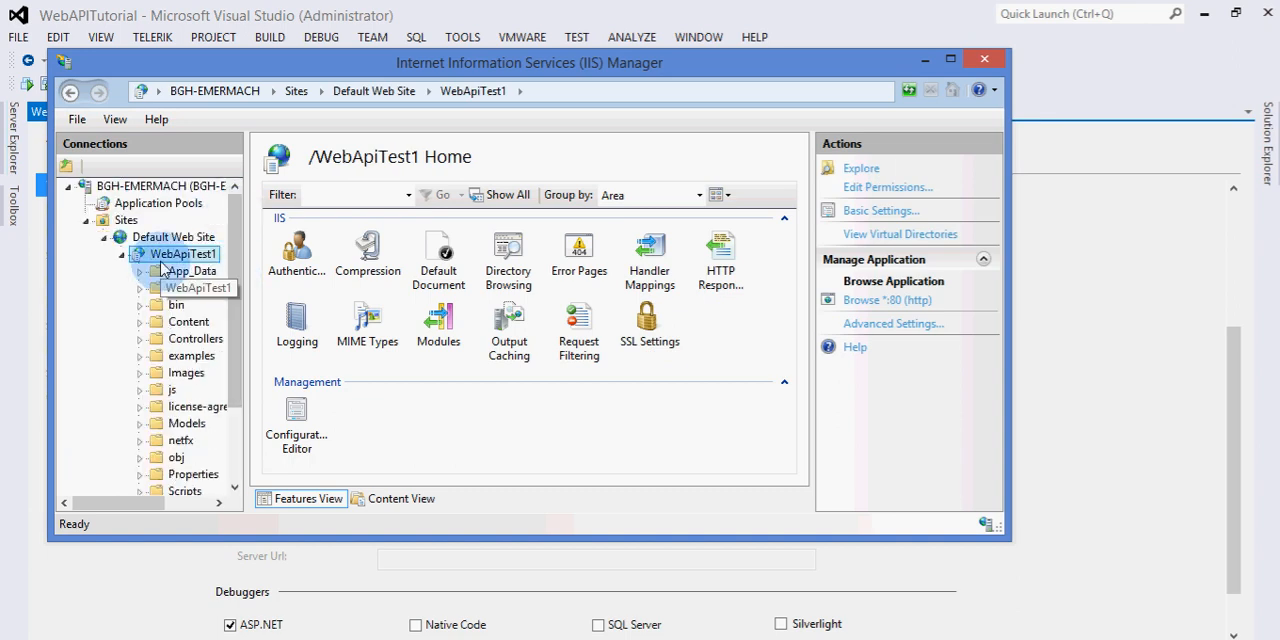
right_click(180, 253)
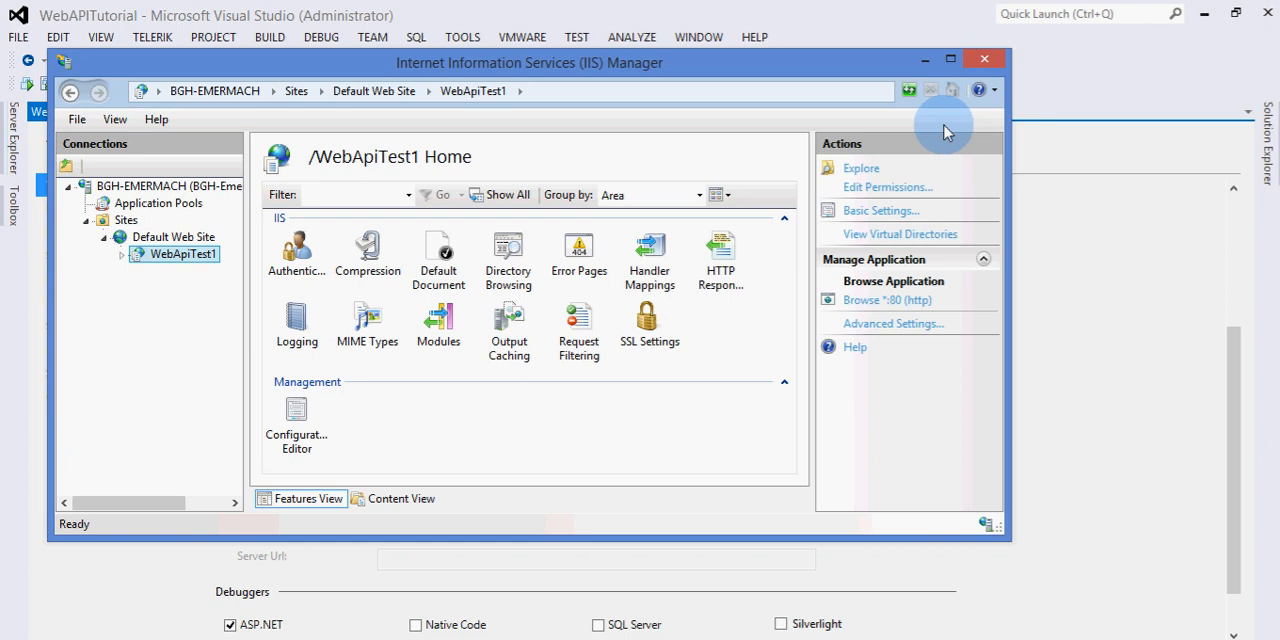
click(984, 58)
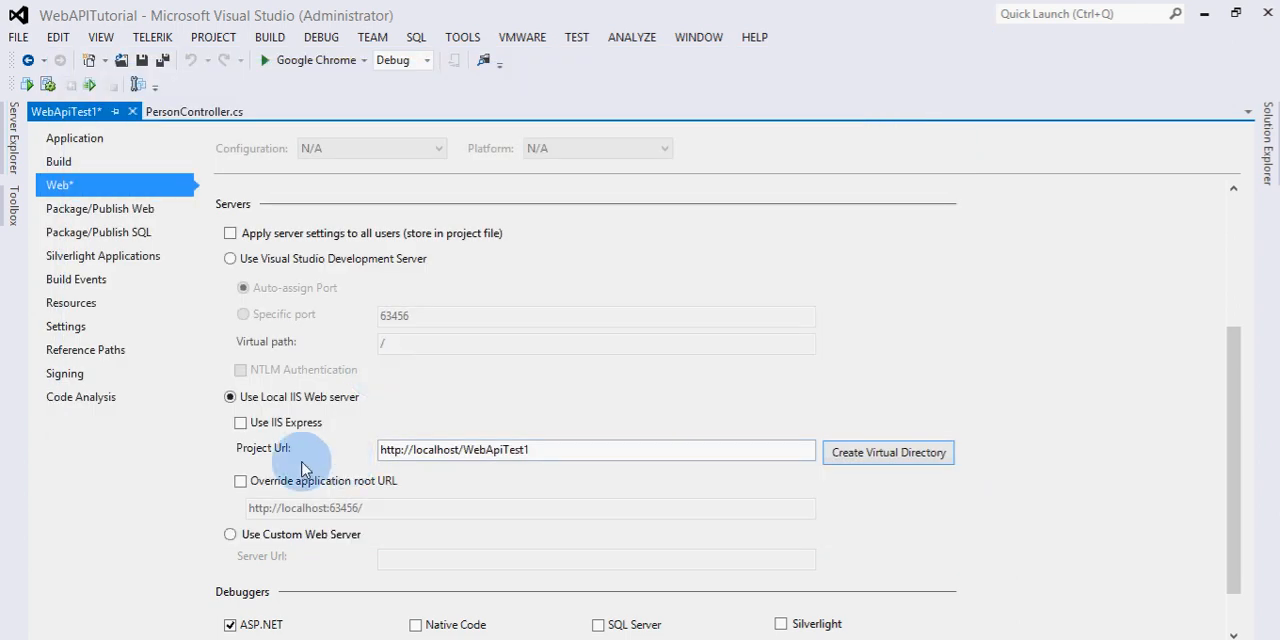
click(240, 422)
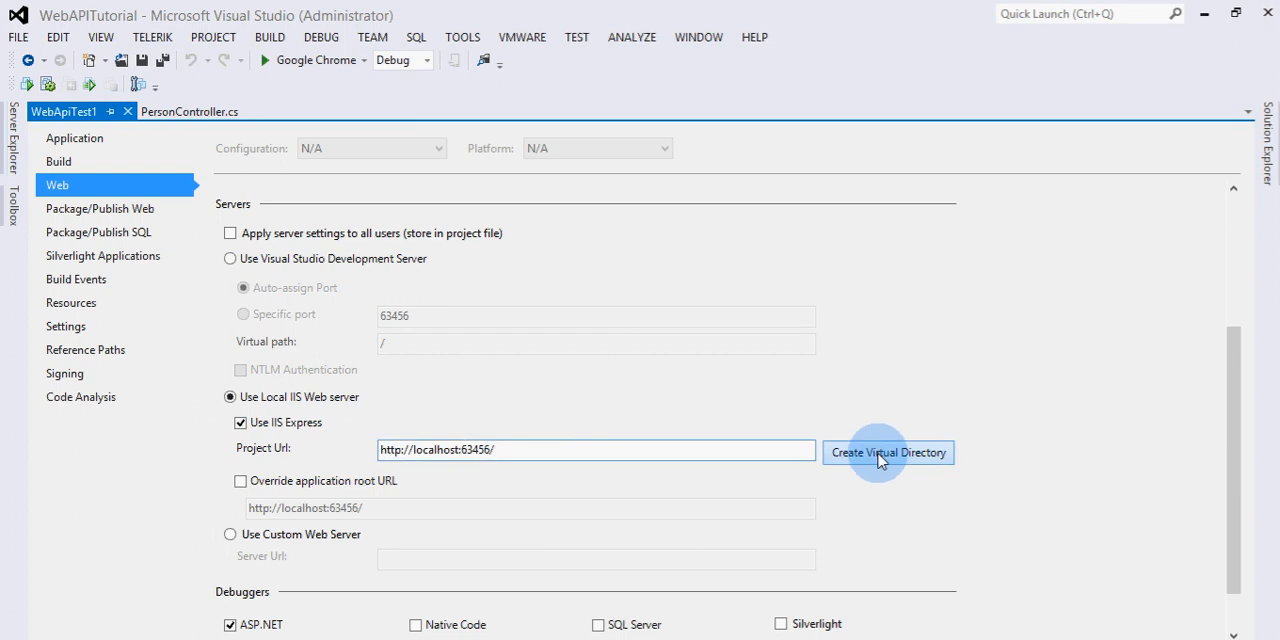
click(887, 452)
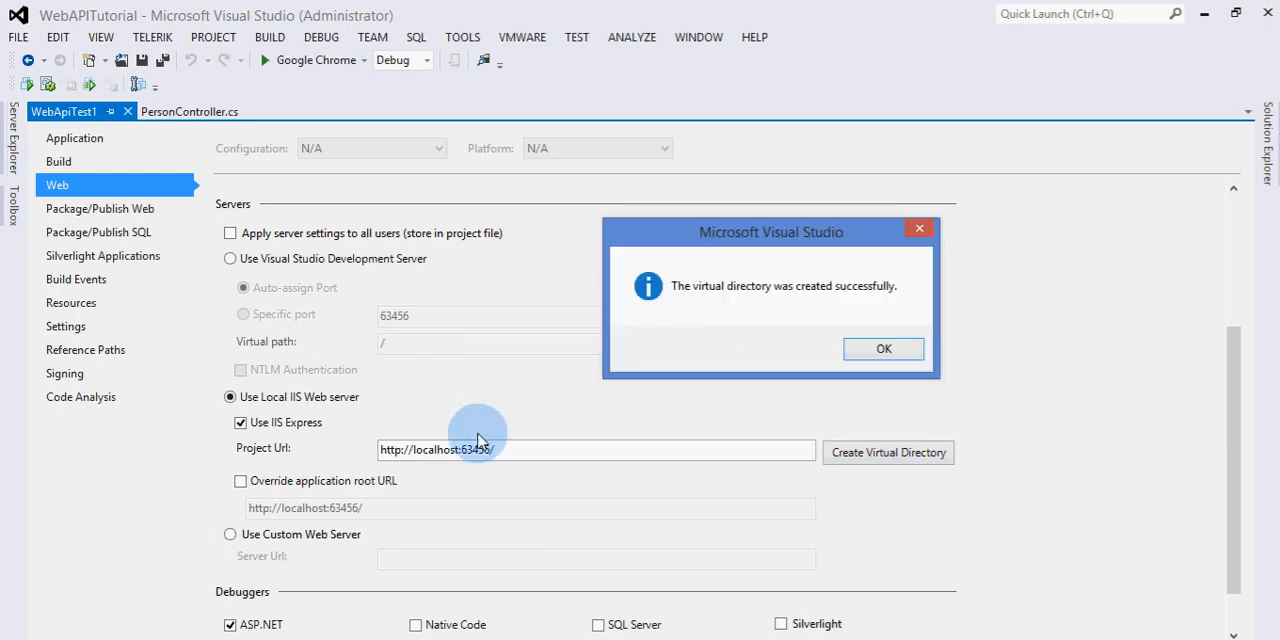
mouse_move(447, 468)
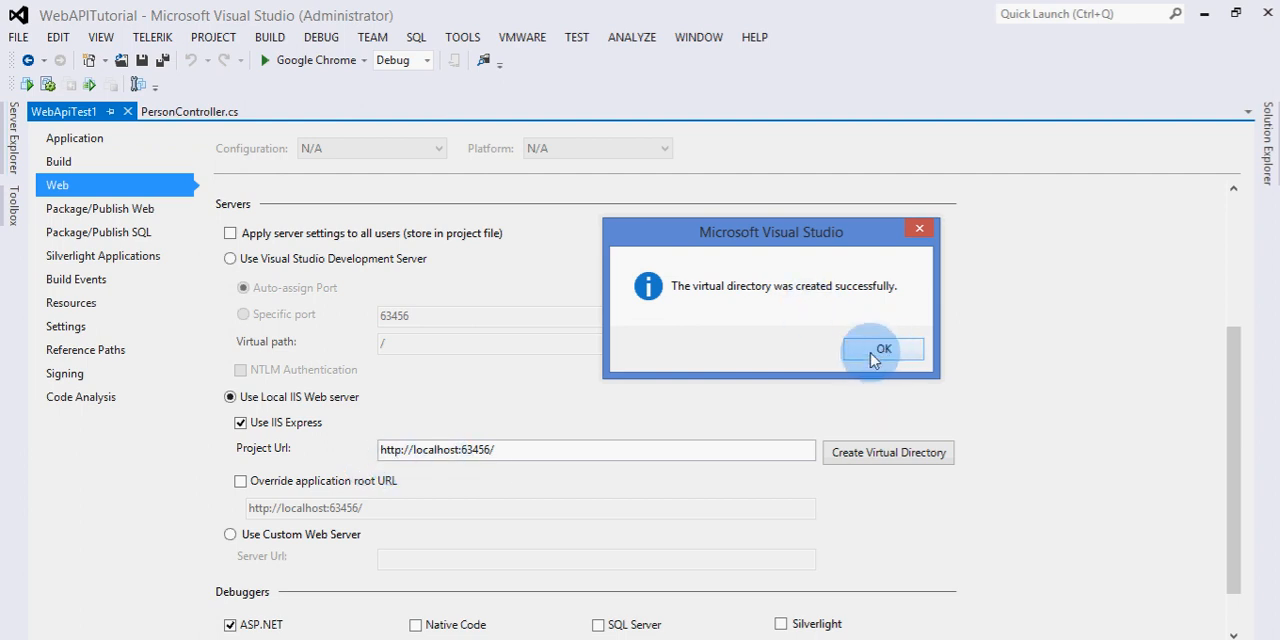
click(882, 350)
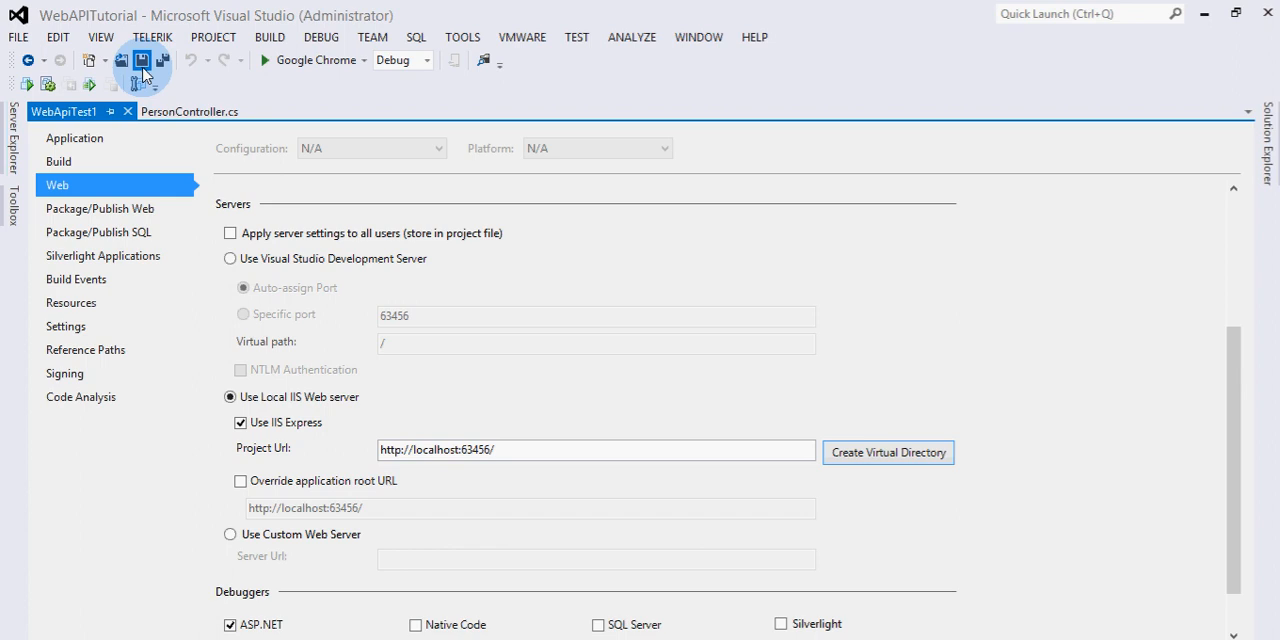
mouse_move(840, 331)
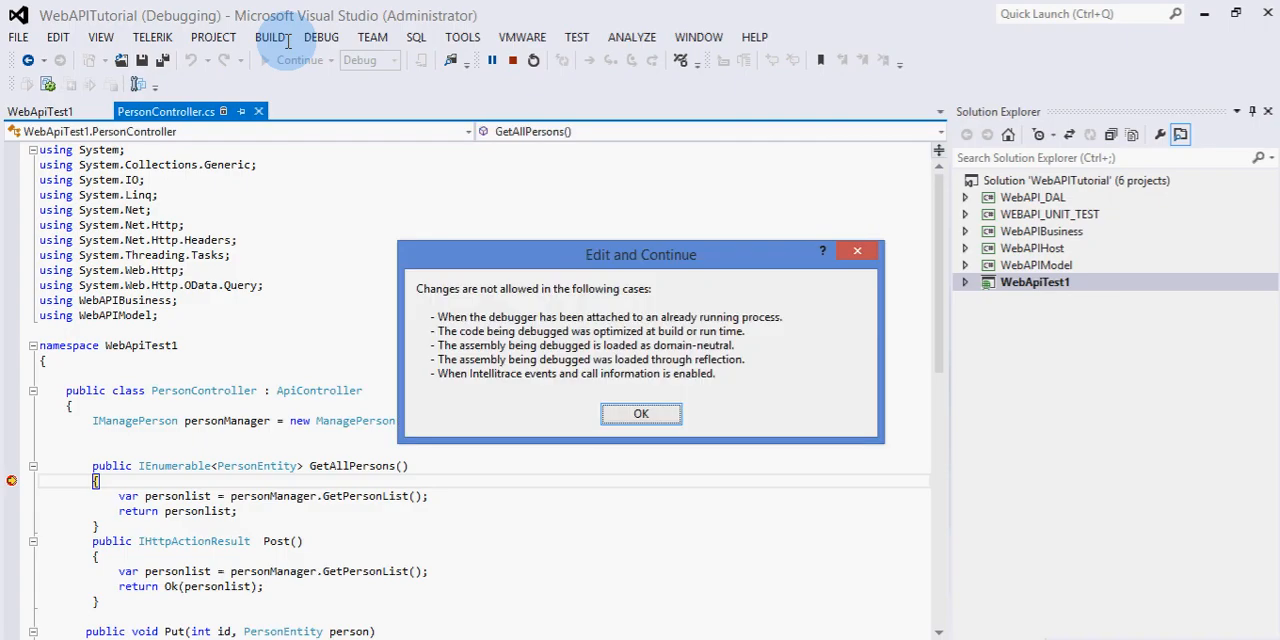
Dismiss the Edit and Continue warning while debugging in Chrome
click(641, 414)
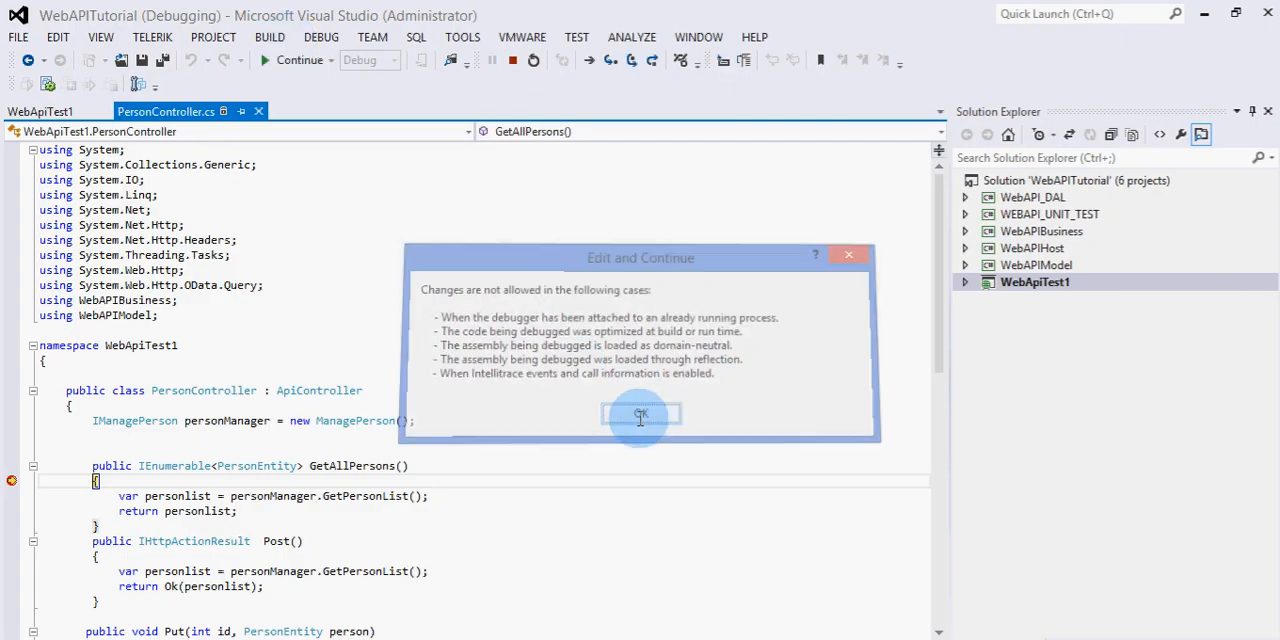
click(640, 414)
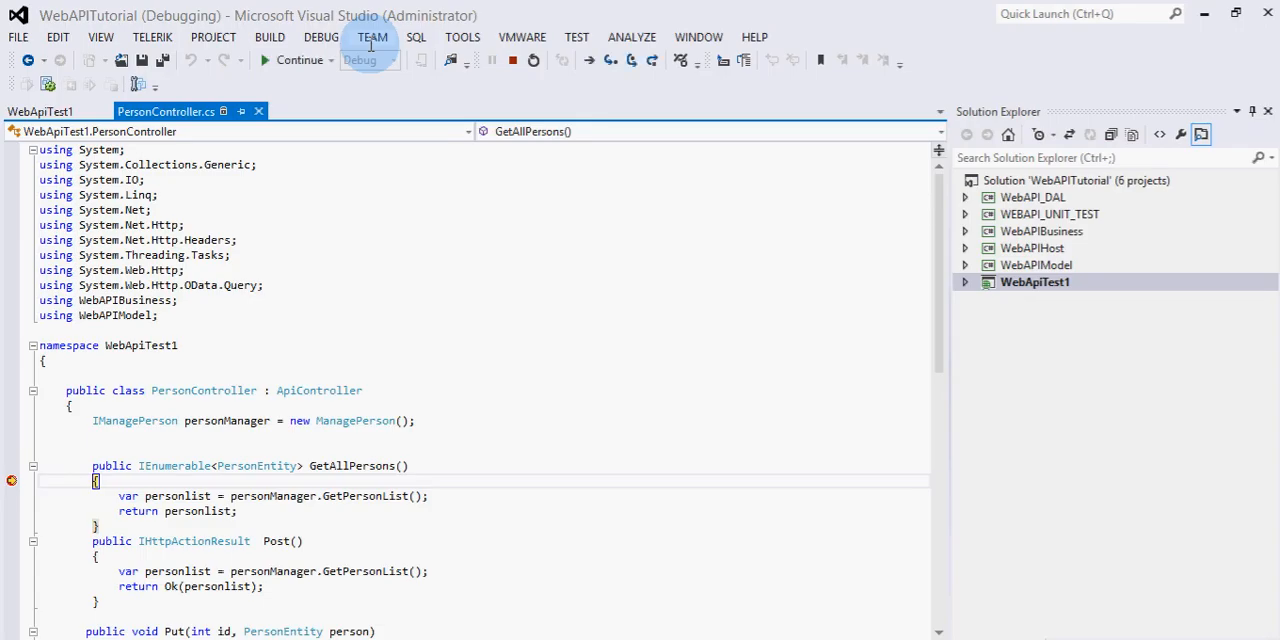
mouse_move(480, 356)
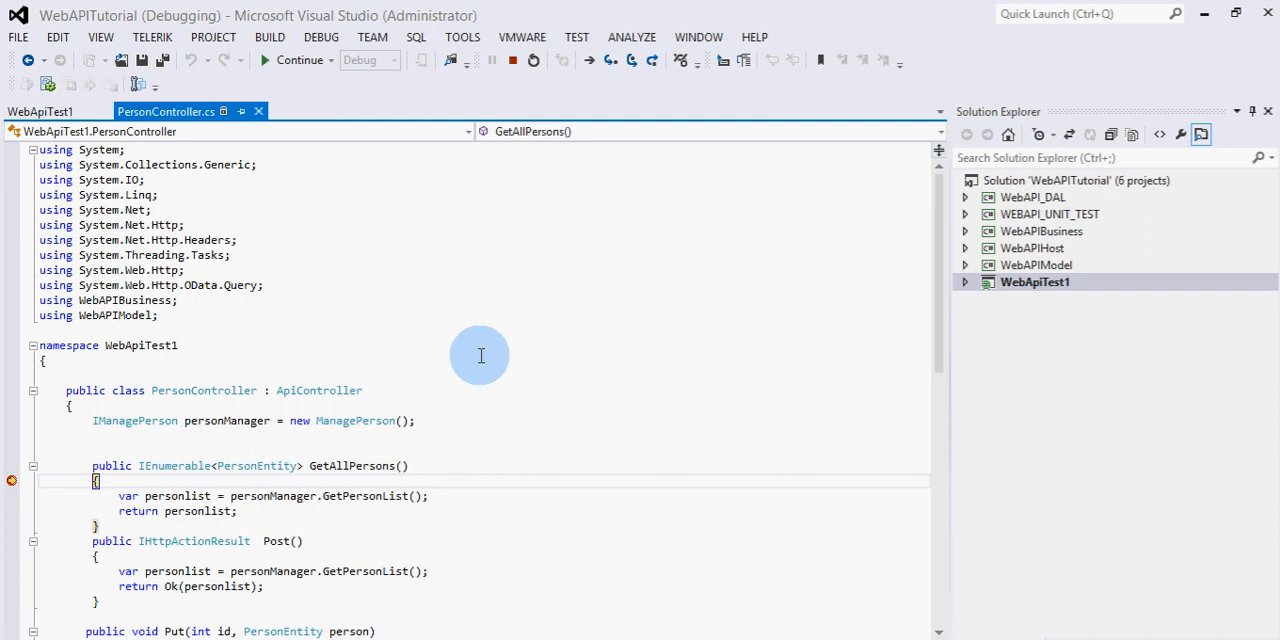
mouse_move(370, 448)
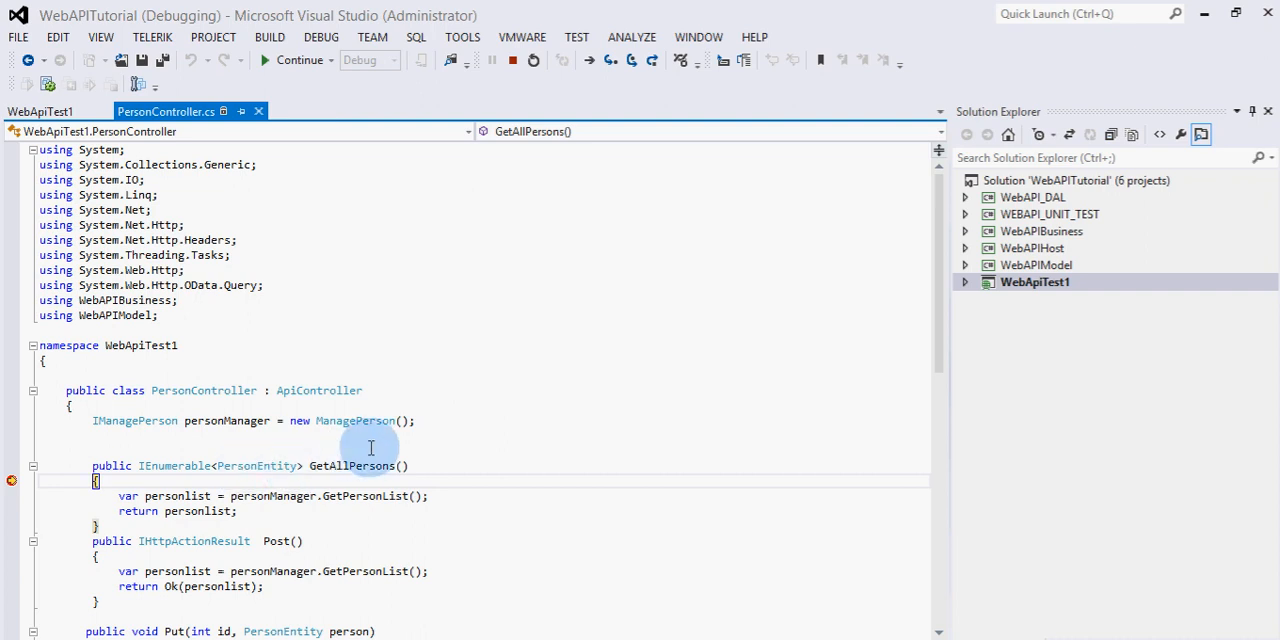
mouse_move(308, 503)
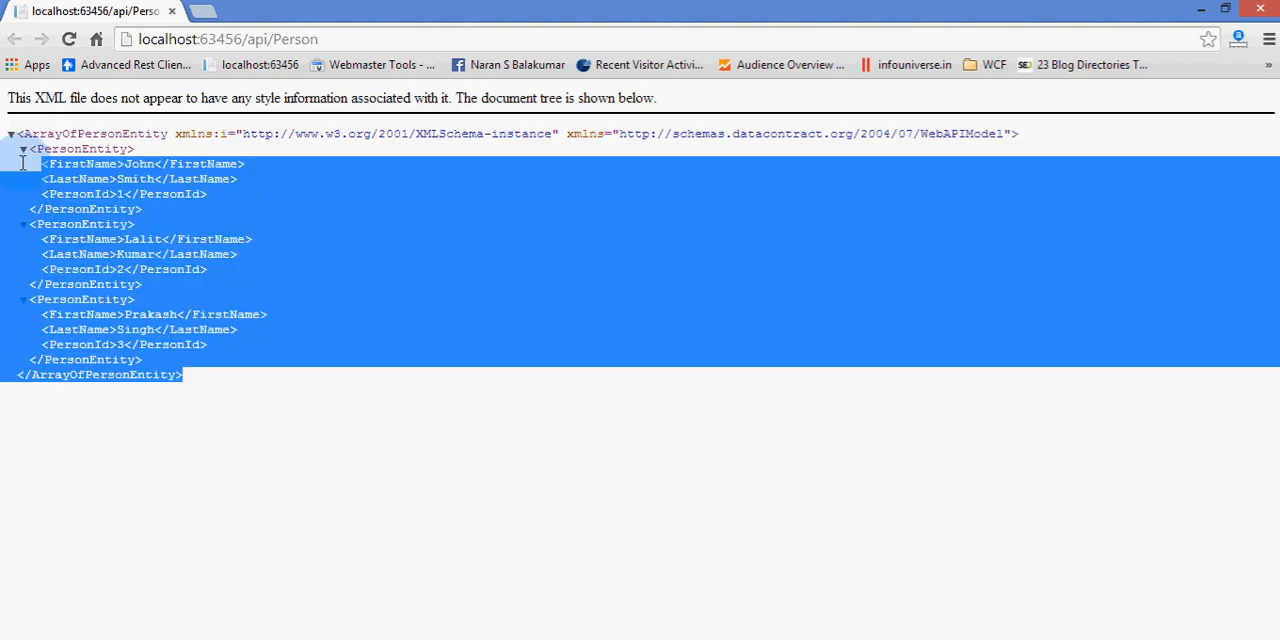
Inspect the three Person records (John Smith, Lalit Kumar, Prakash Singh) in Chrome
click(228, 38)
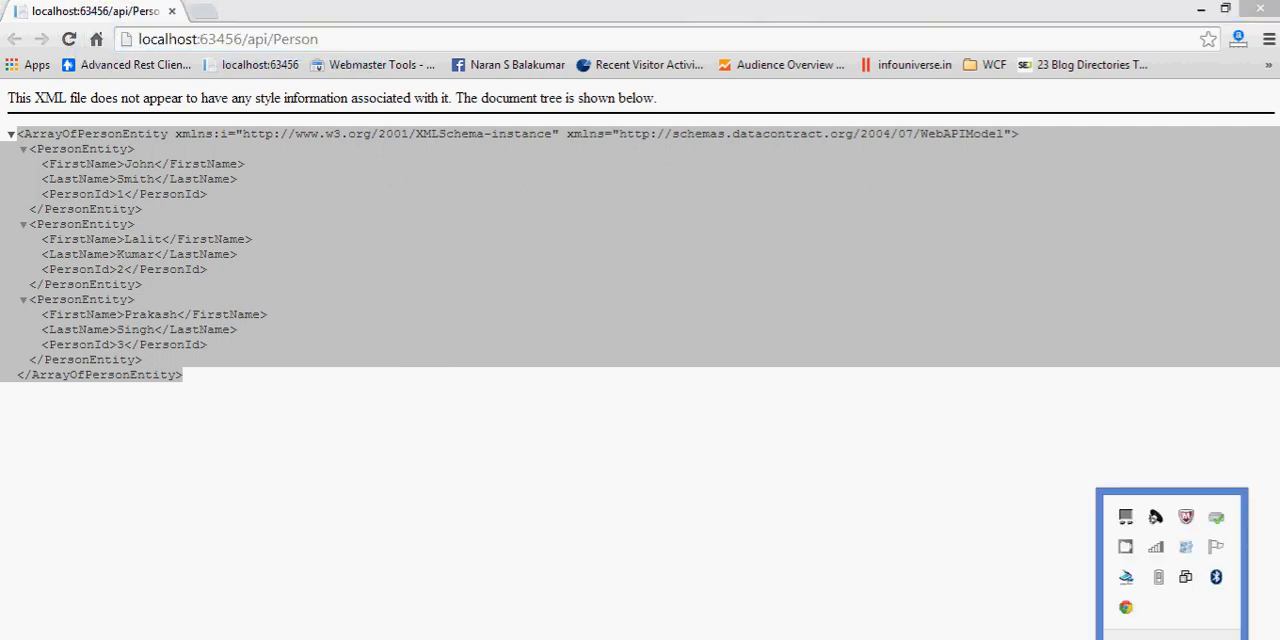
mouse_move(1186, 546)
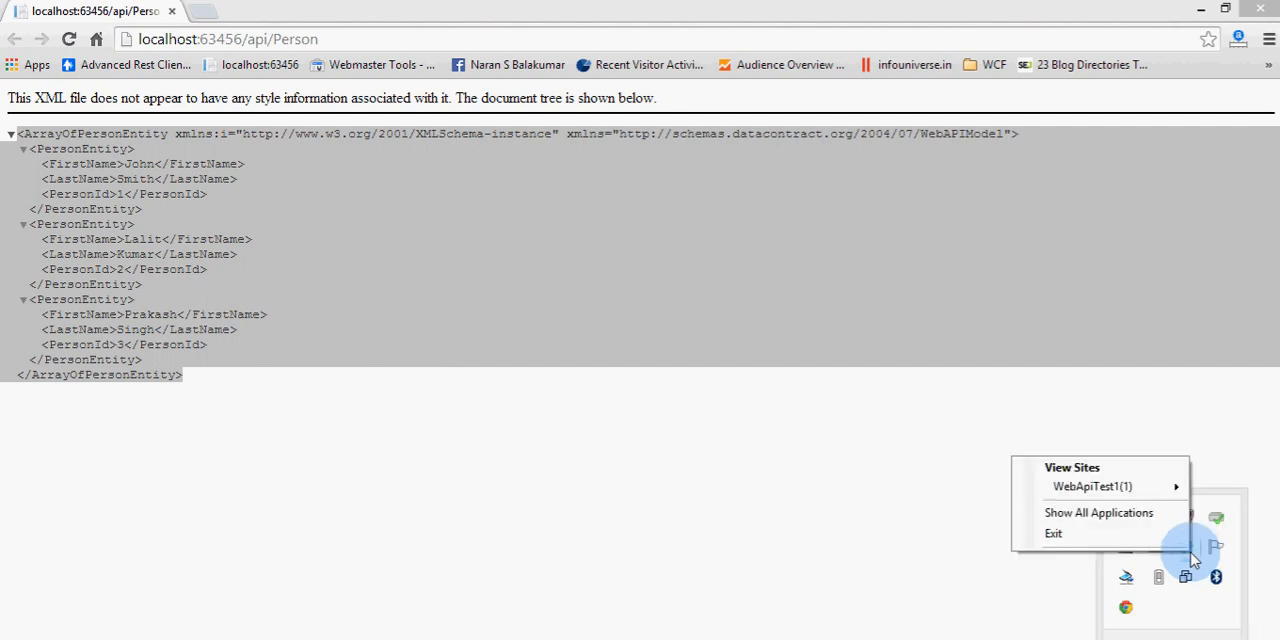
mouse_move(1092, 486)
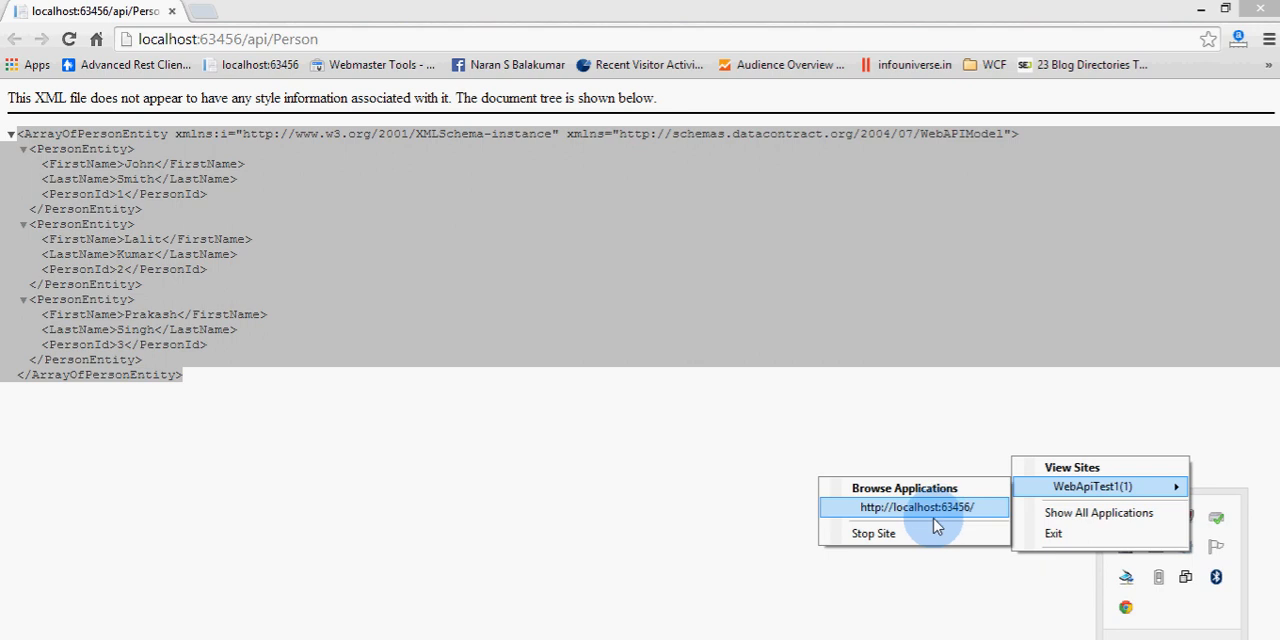
mouse_move(958, 518)
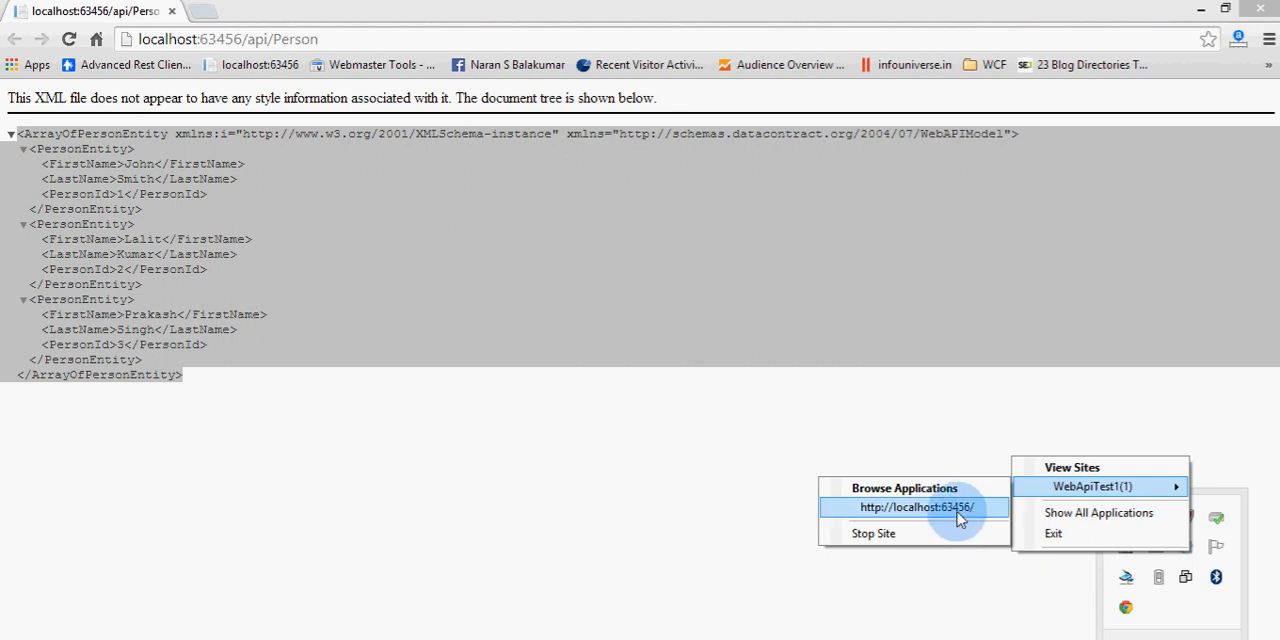